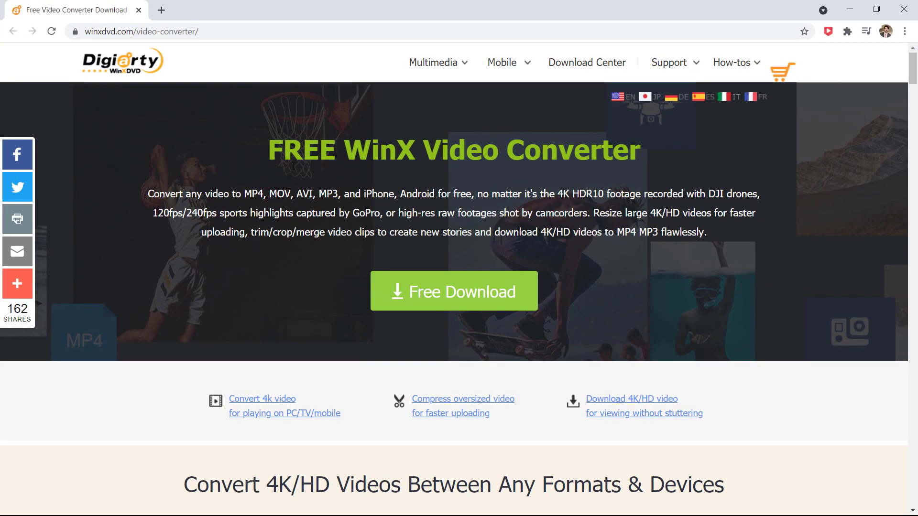
mouse_move(560, 171)
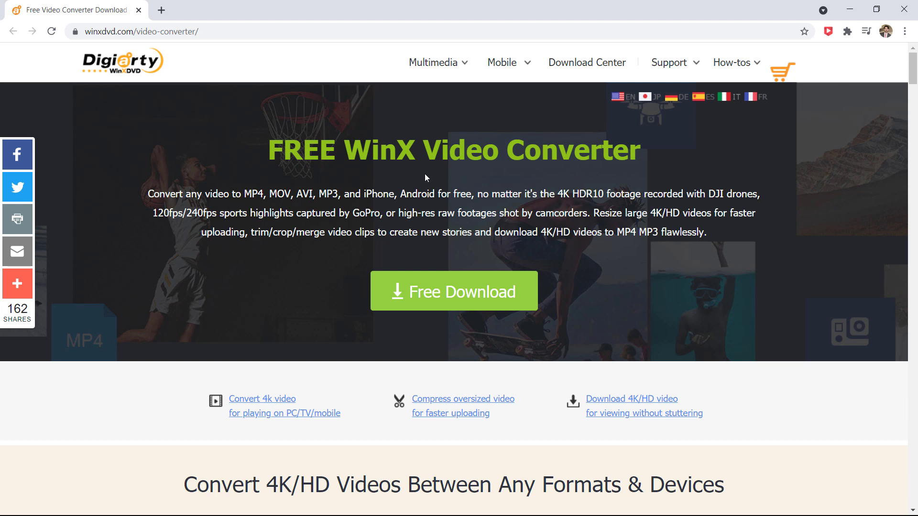
mouse_move(530, 207)
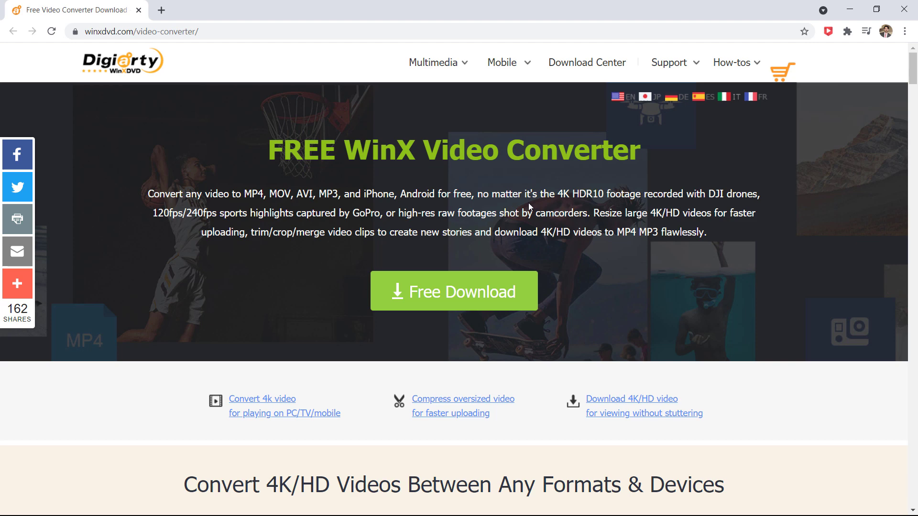
mouse_move(600, 251)
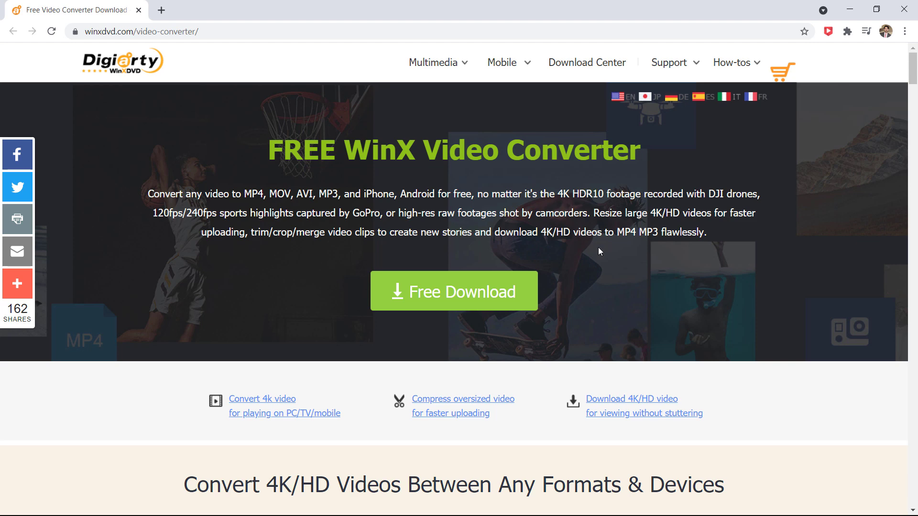
Step: Scroll through the WinX website and click Free Download for the HD video converter
scroll("down", 3)
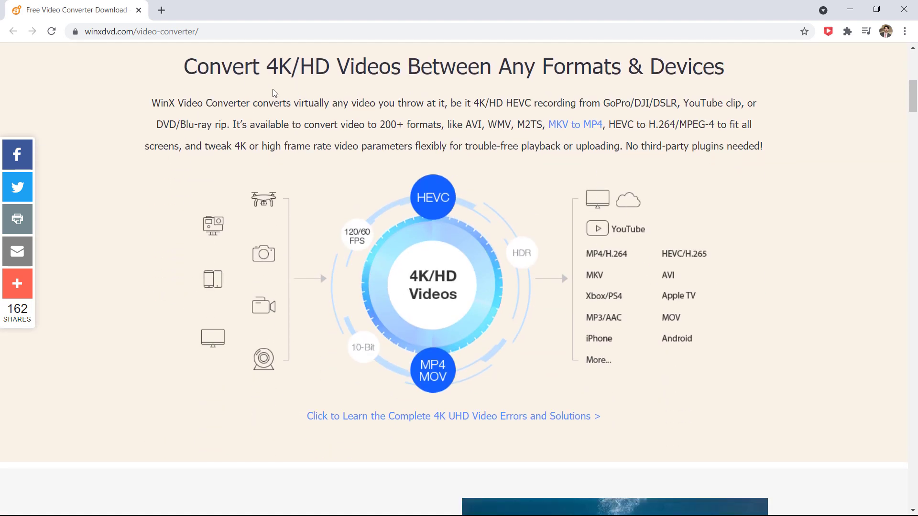
mouse_move(726, 204)
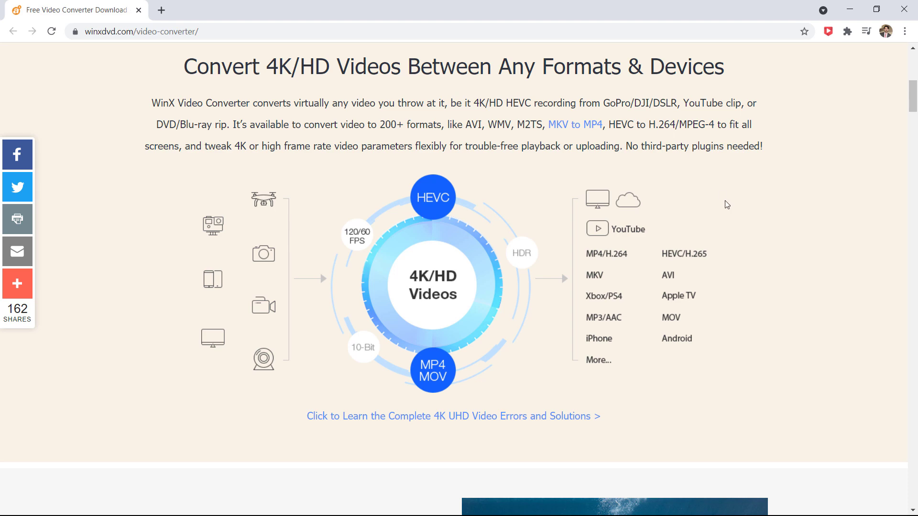
scroll("down", 3)
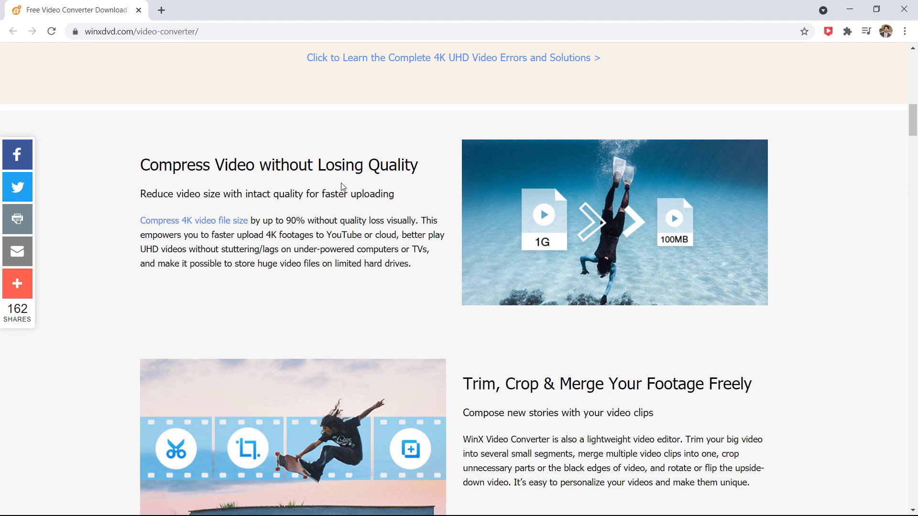
scroll("down", 3)
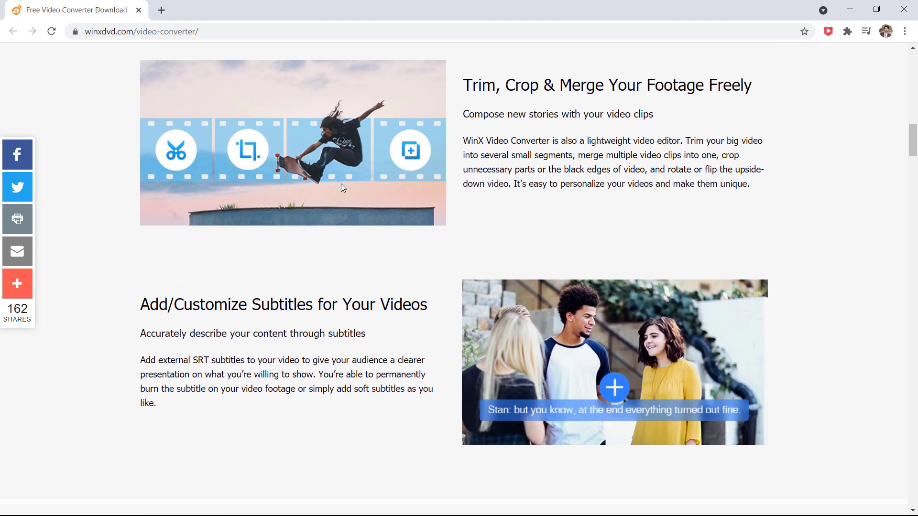
scroll("down", 3)
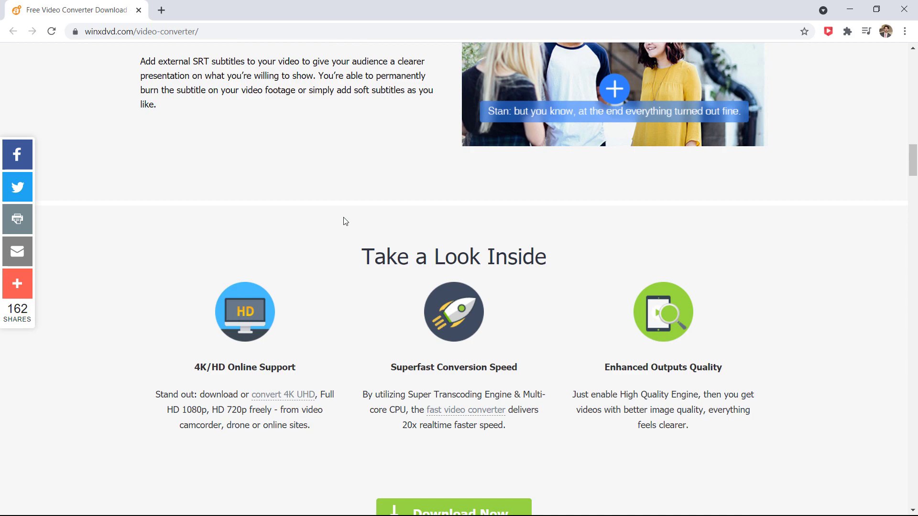
scroll("down", 3)
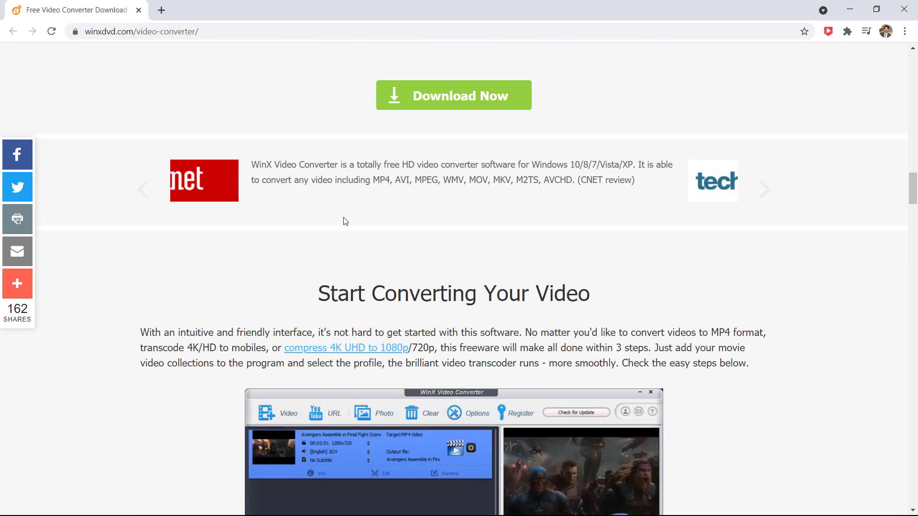
scroll("down", 3)
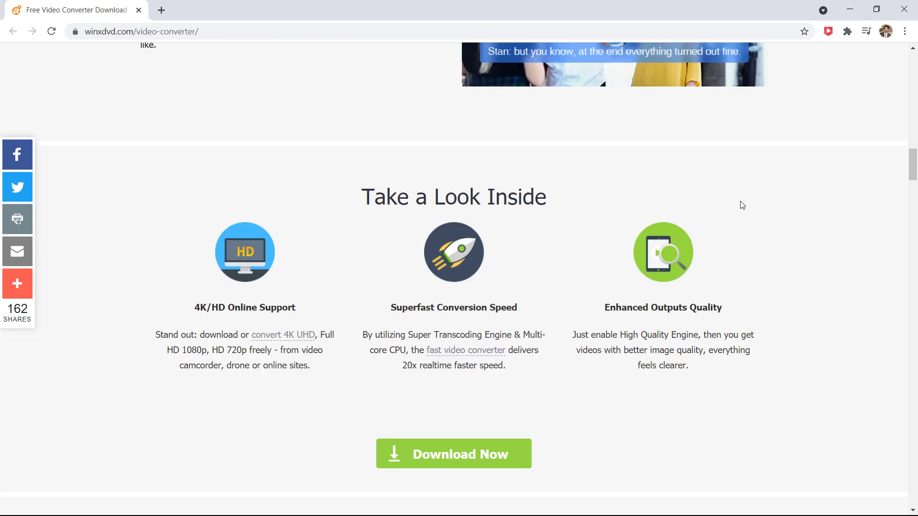
scroll("up", 3)
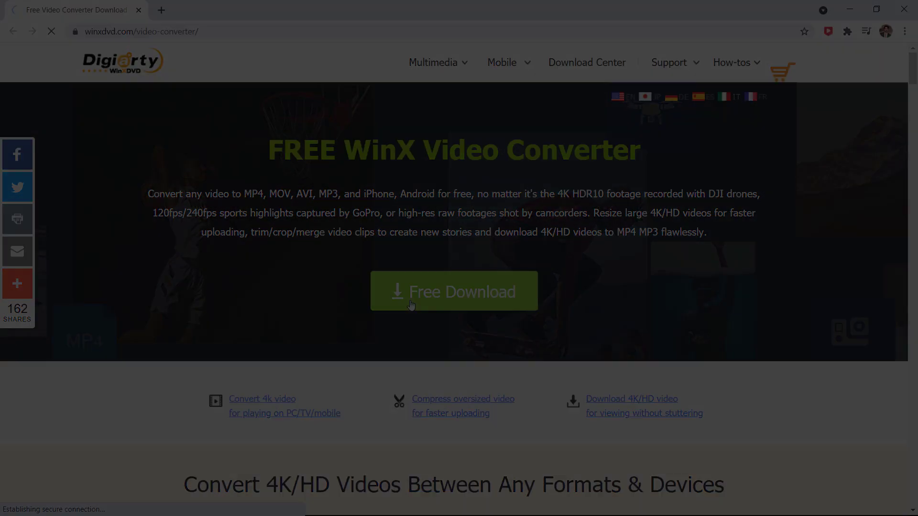
left_click(453, 291)
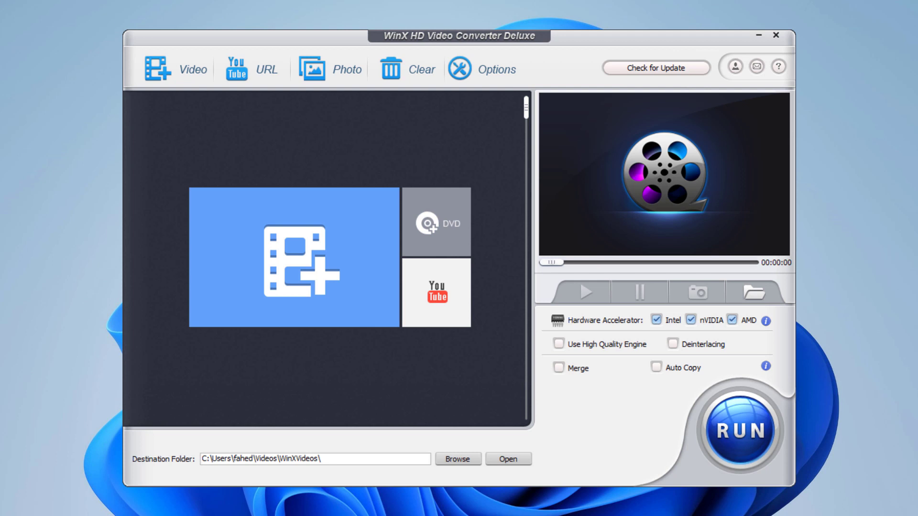
mouse_move(771, 197)
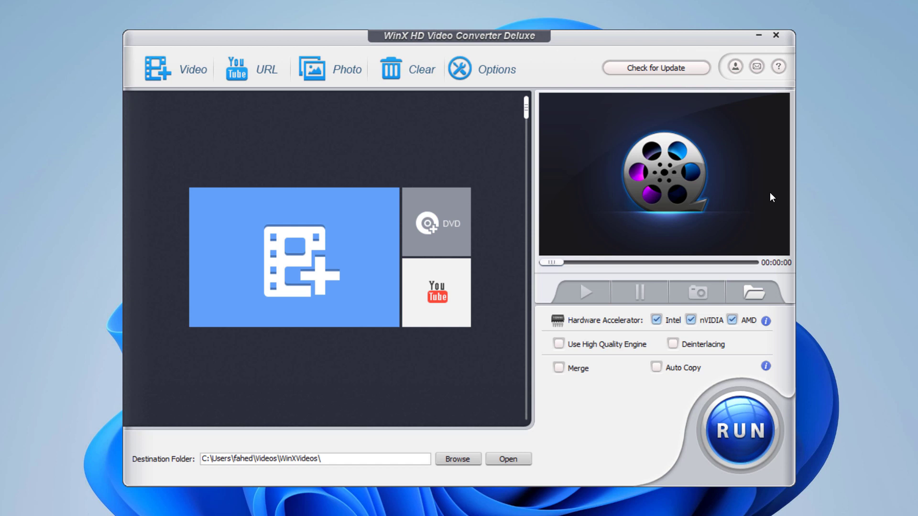
mouse_move(181, 77)
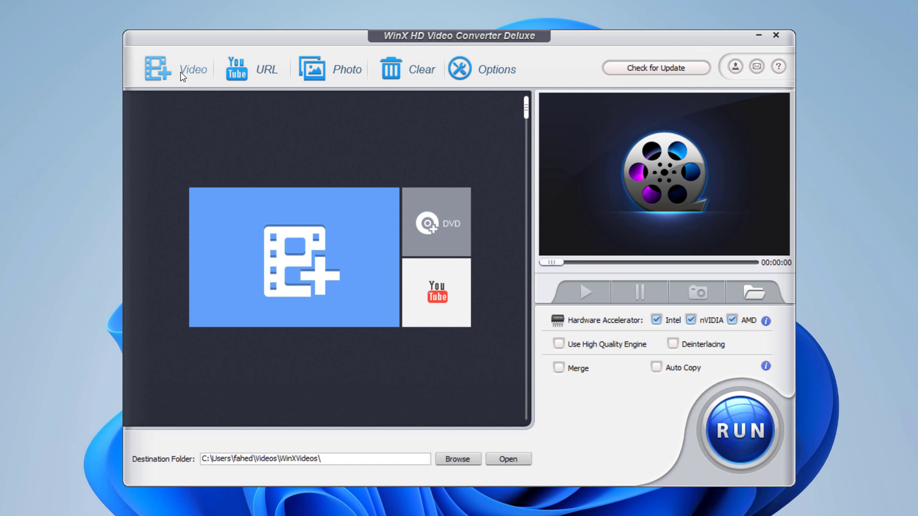
mouse_move(261, 87)
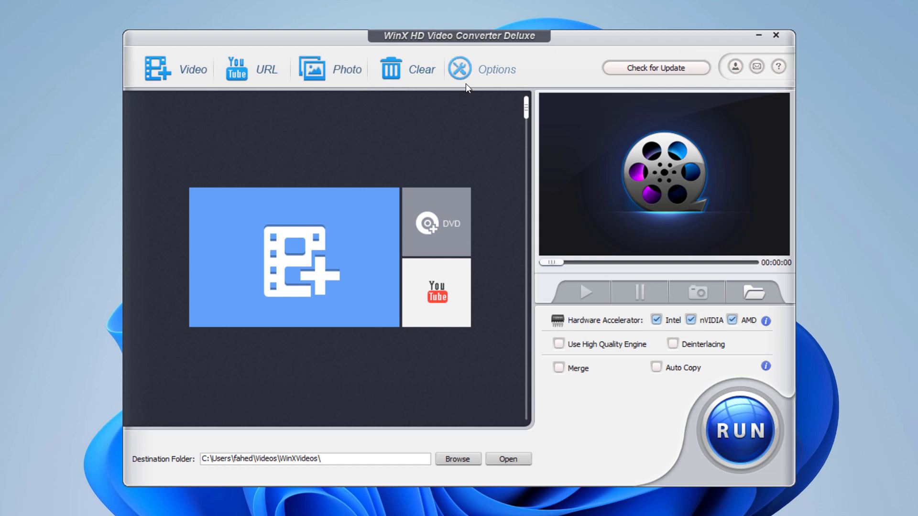
mouse_move(443, 108)
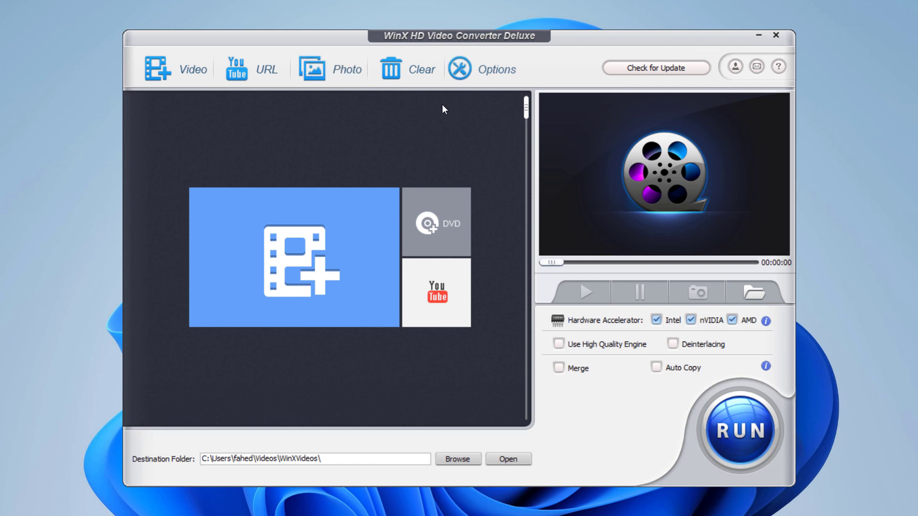
mouse_move(506, 317)
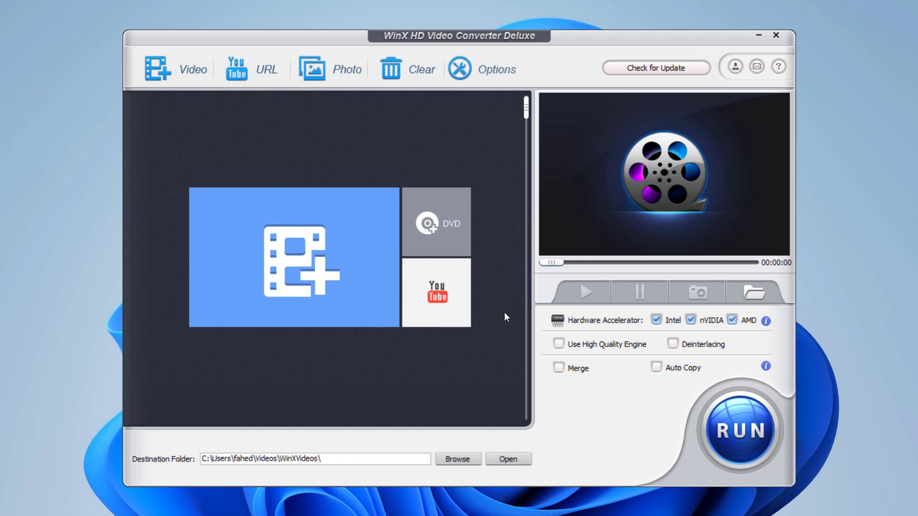
mouse_move(275, 471)
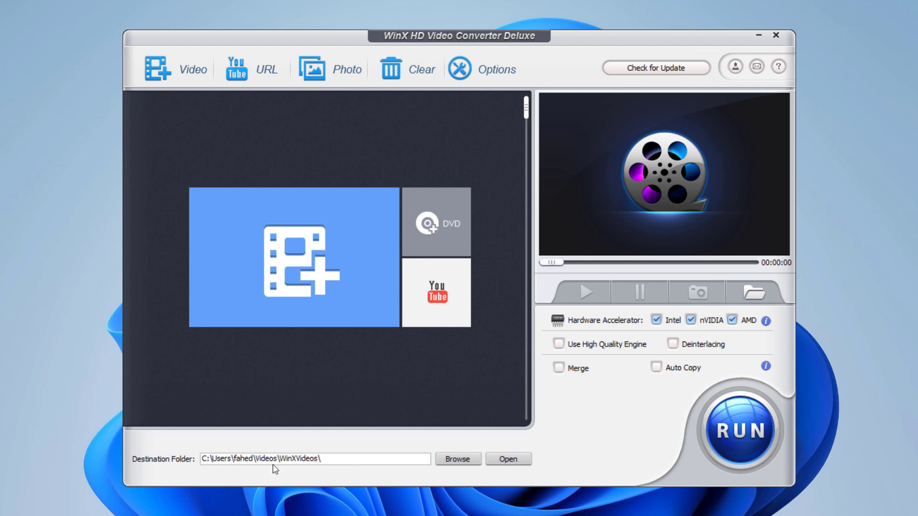
mouse_move(344, 398)
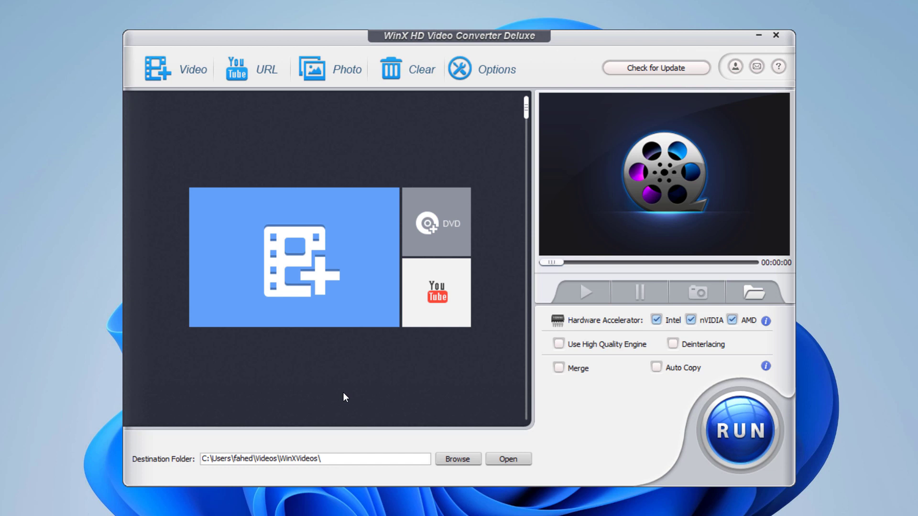
mouse_move(342, 393)
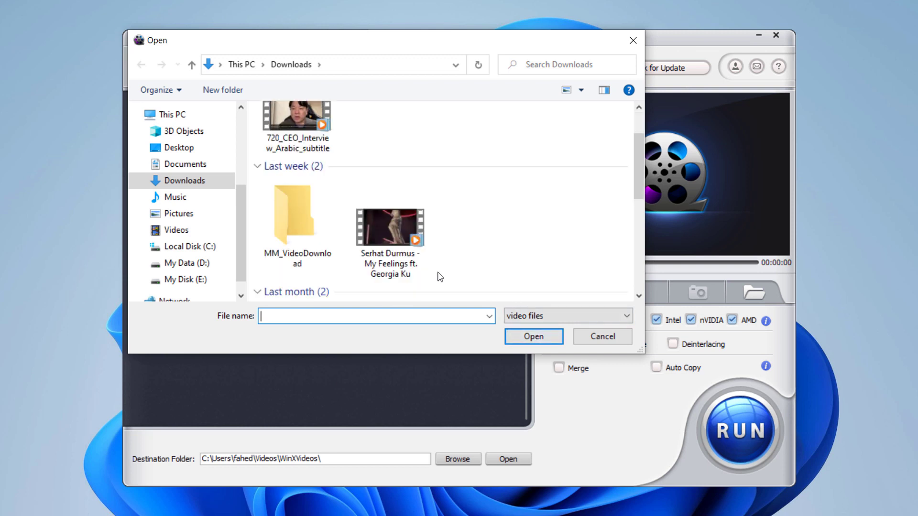
Step: Add the 4K HDR video clip from the Downloads folder
scroll("down", 3)
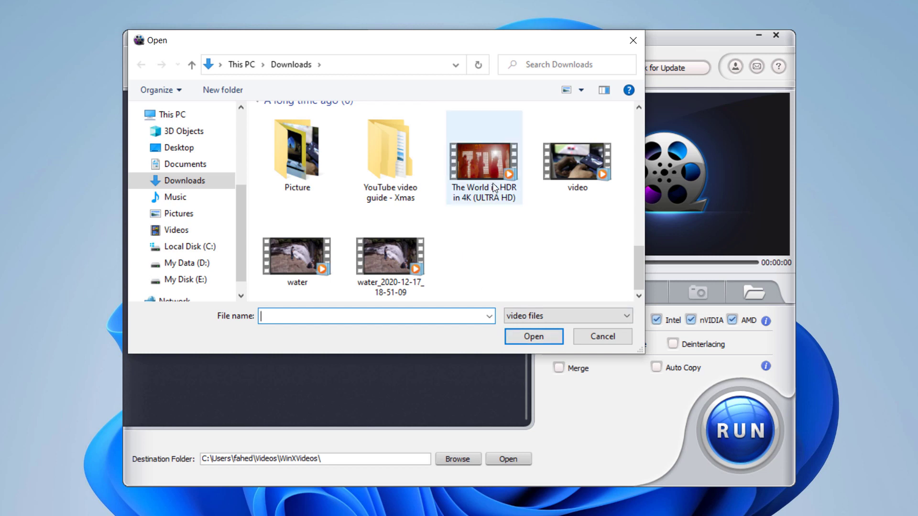
double_click(484, 160)
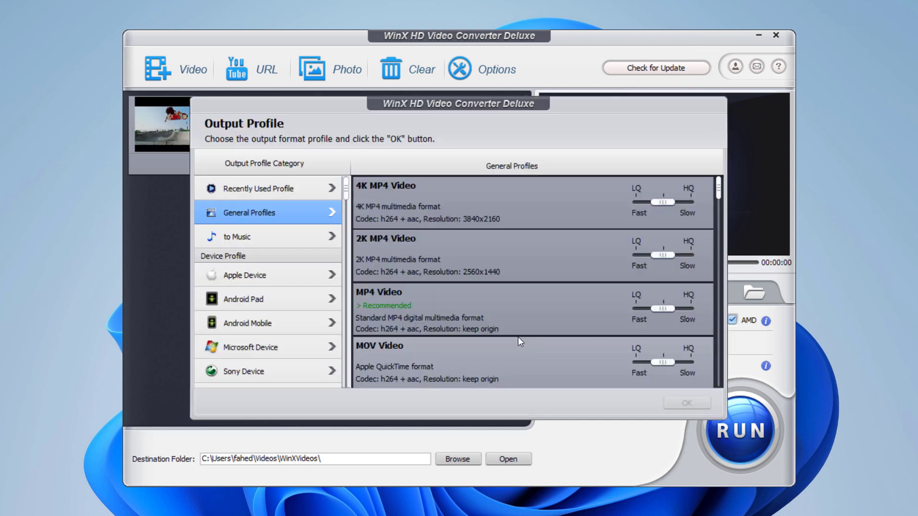
mouse_move(434, 167)
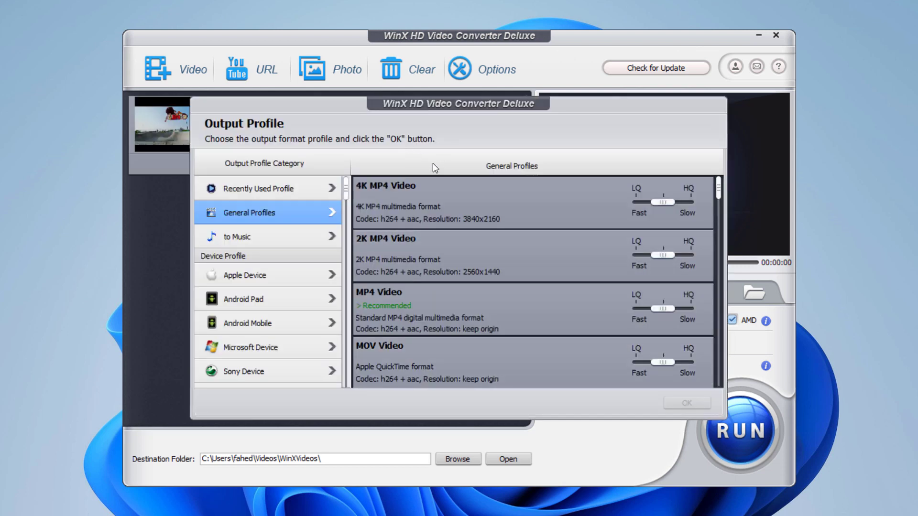
Step: Browse output profiles: 2K MP4, audio-only, Apple devices, then back to General Profiles
left_click(461, 256)
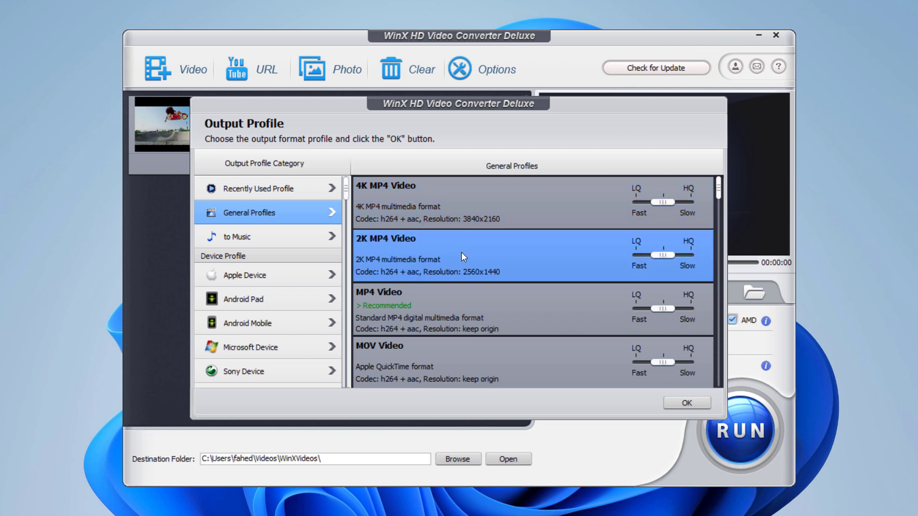
scroll("down", 3)
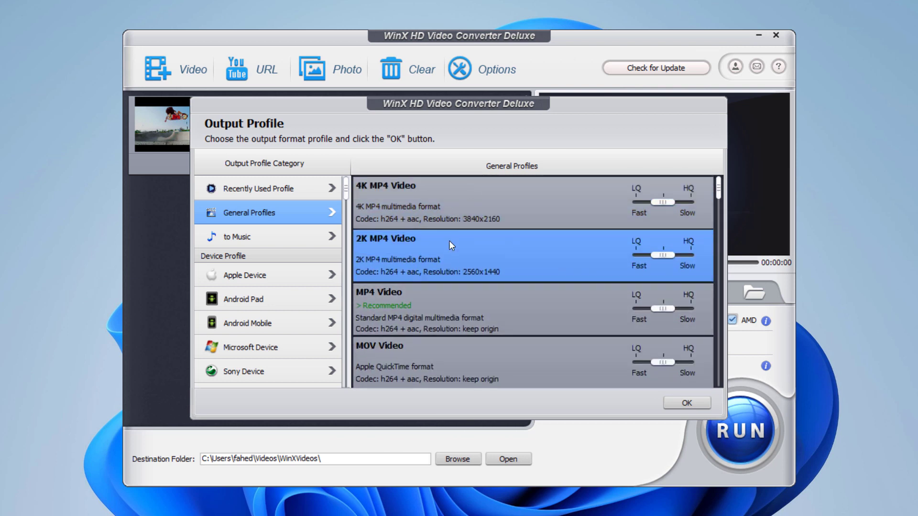
scroll("down", 3)
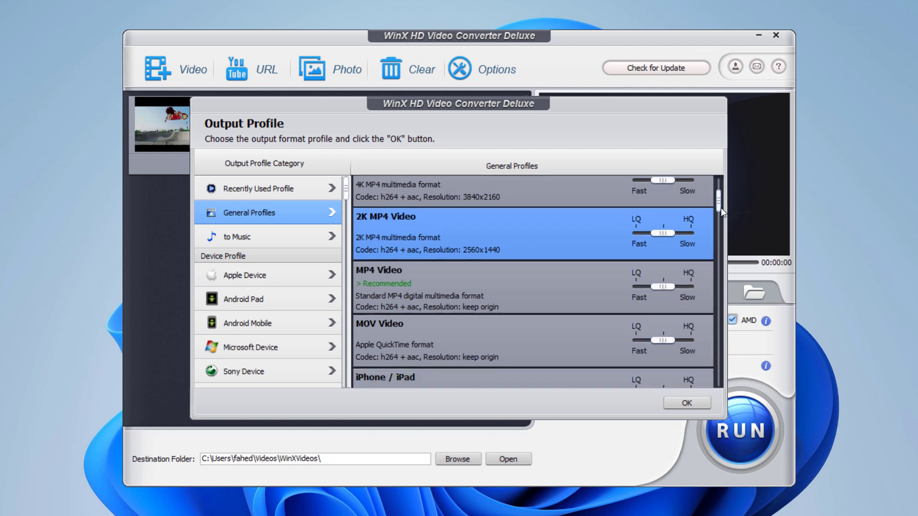
scroll("down", 3)
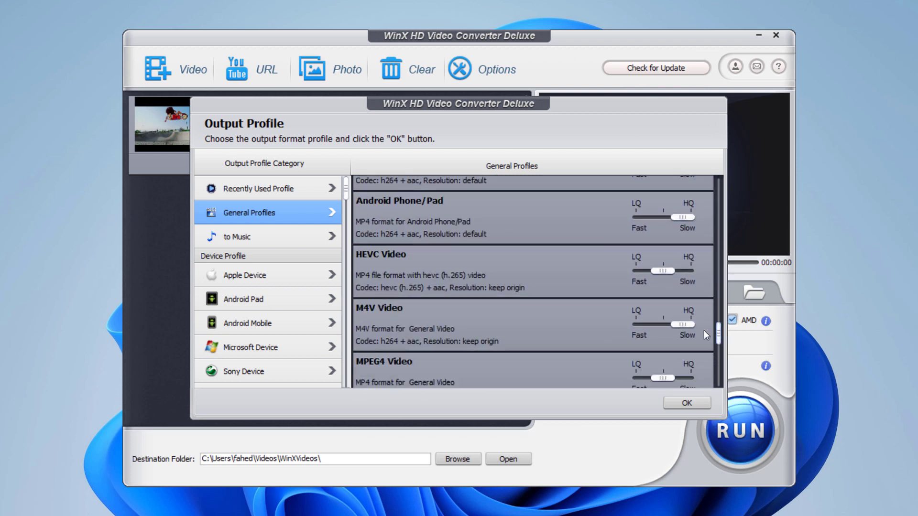
left_click(237, 237)
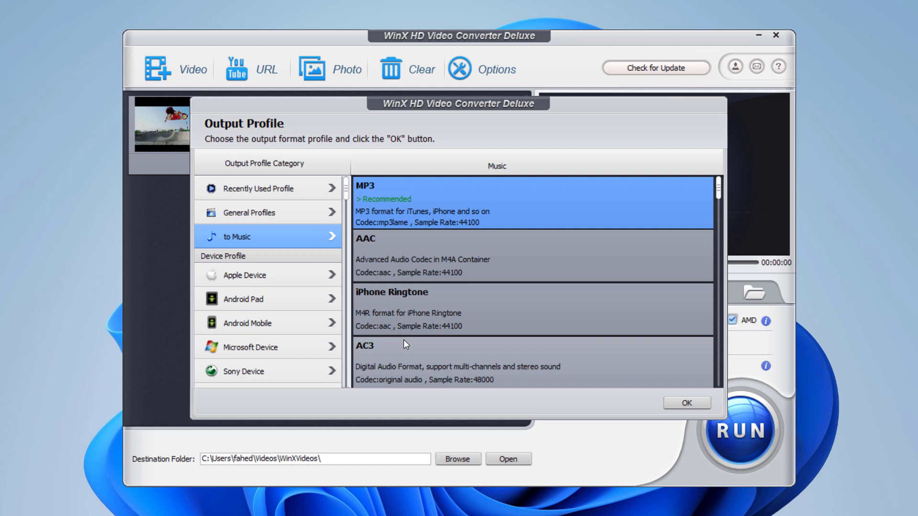
left_click(245, 275)
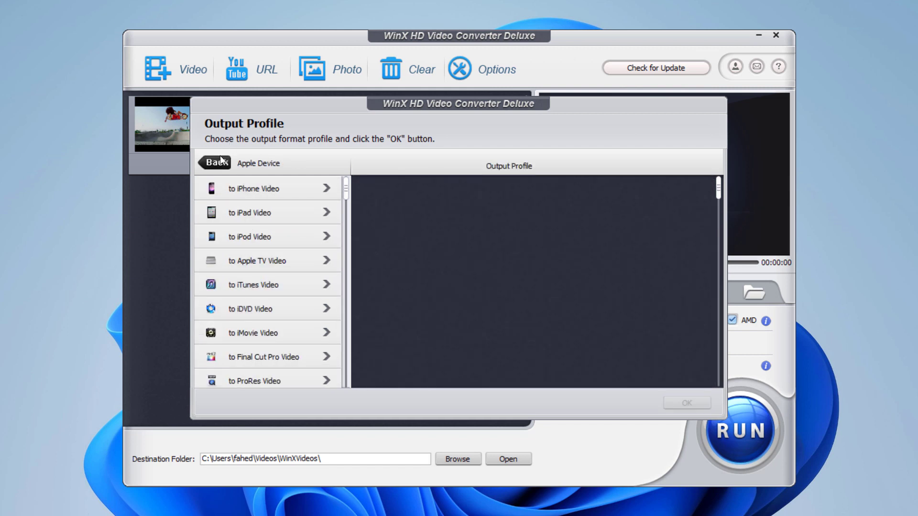
left_click(213, 163)
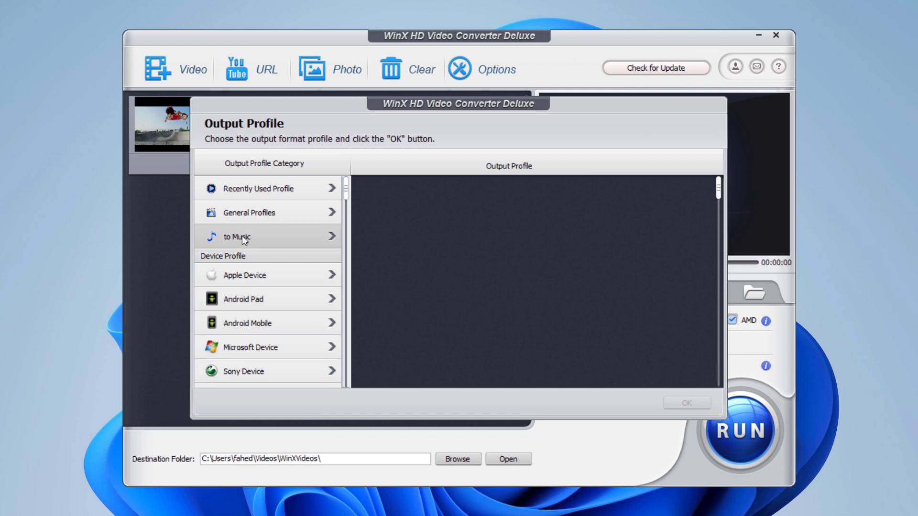
left_click(249, 213)
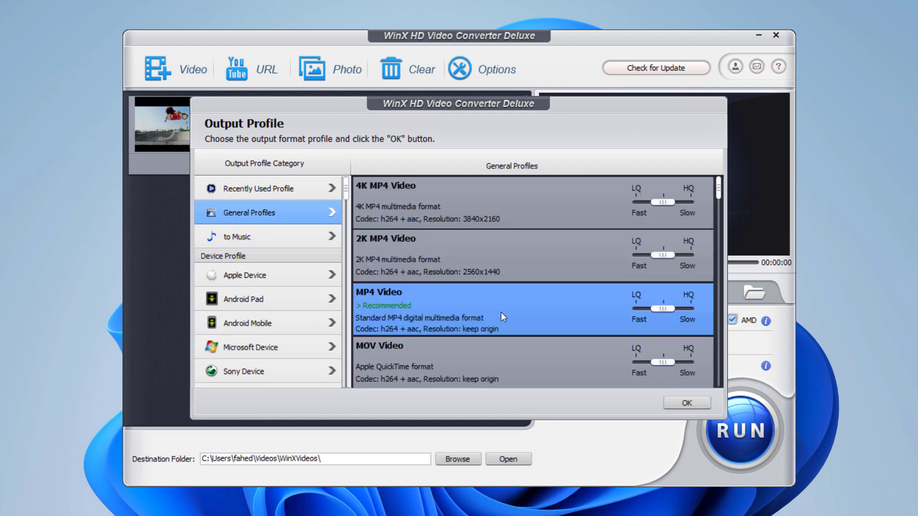
Step: Choose 4K MP4 Video with quality at its highest and confirm
left_click(476, 200)
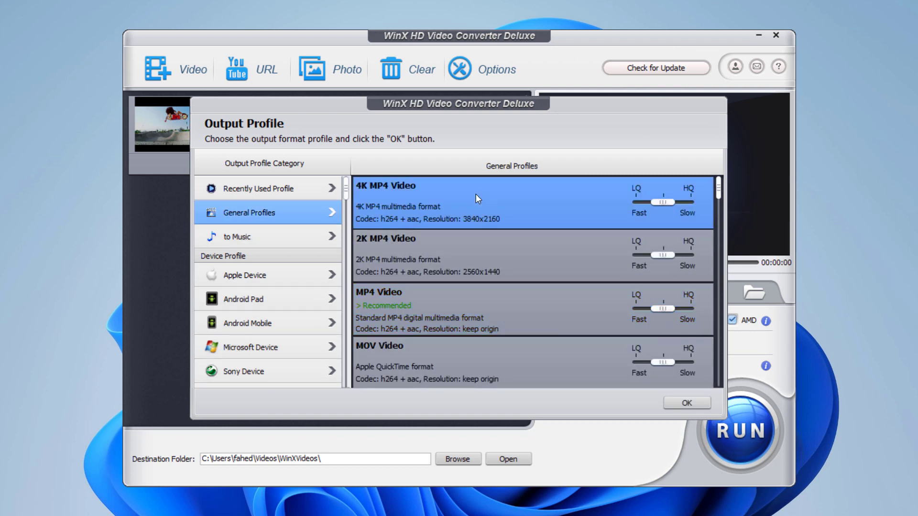
left_click_drag(662, 202, 685, 202)
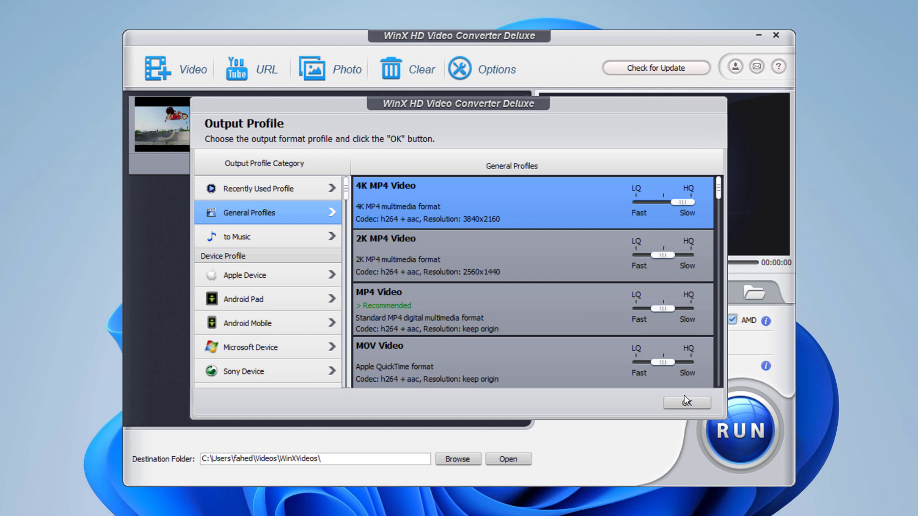
left_click(687, 402)
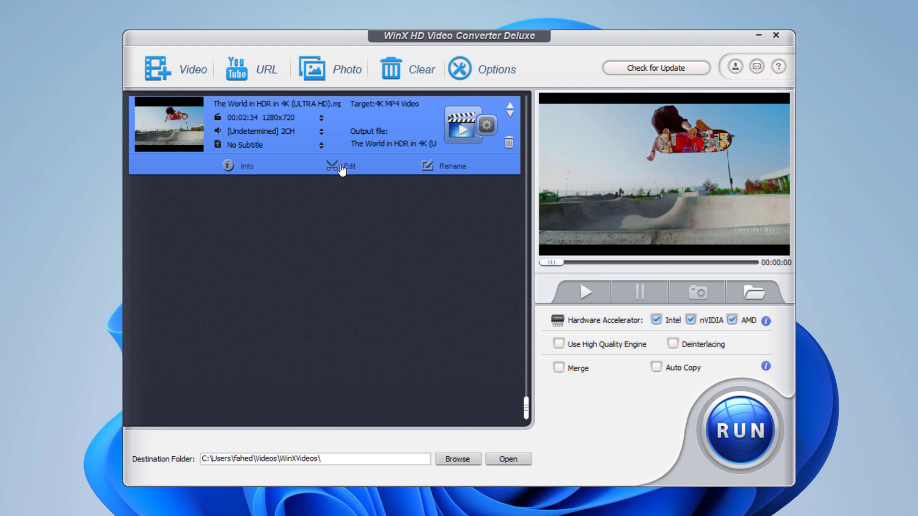
Step: In the clip editor, enable audio volume adjustment and set volume to 4
left_click(341, 166)
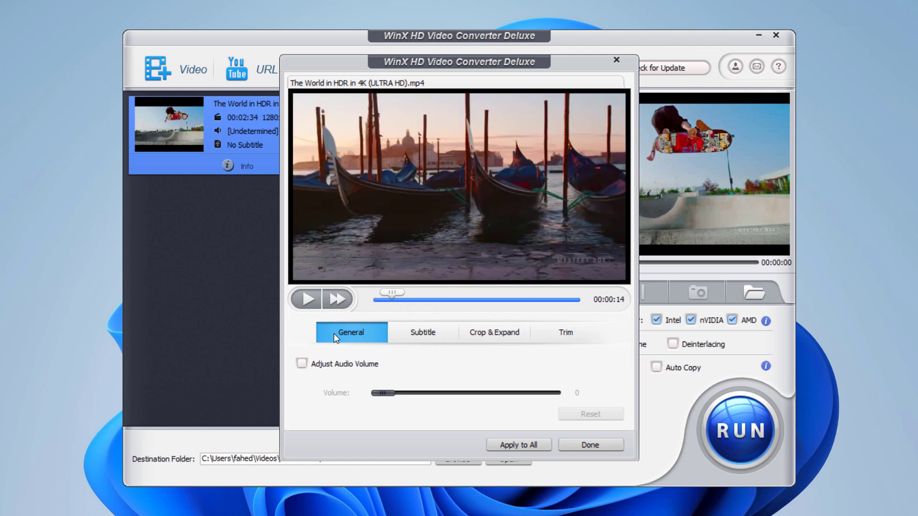
mouse_move(372, 348)
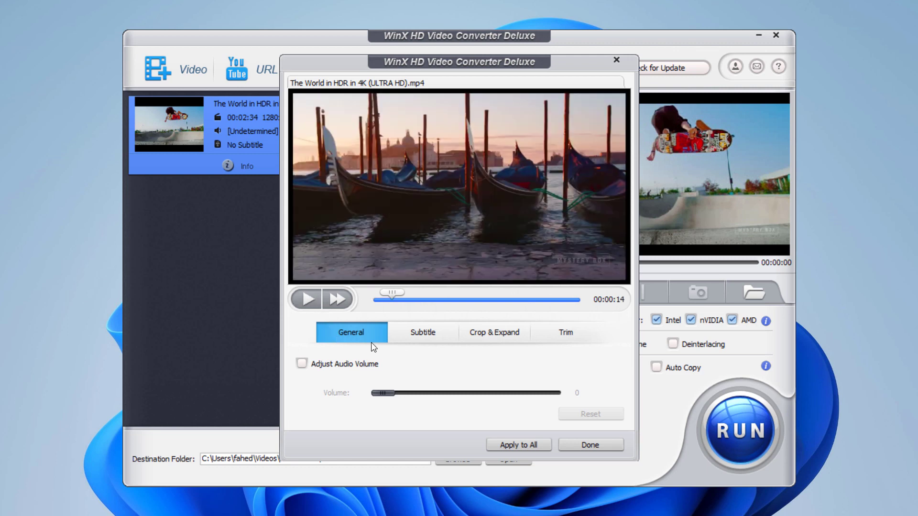
left_click(302, 363)
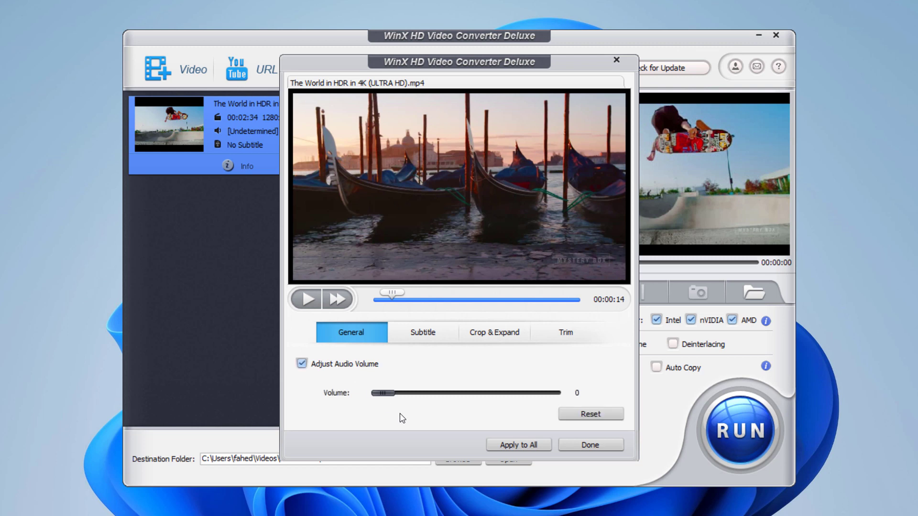
left_click_drag(379, 393, 480, 393)
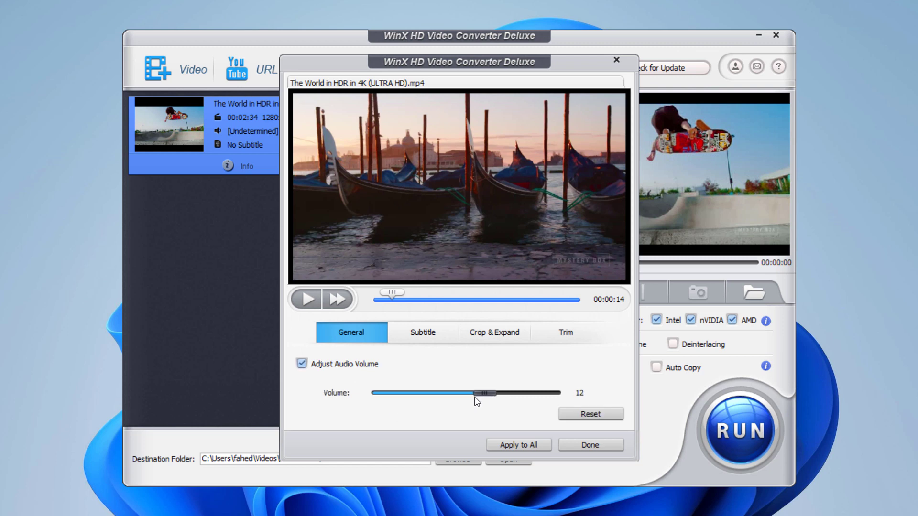
left_click_drag(482, 393, 400, 393)
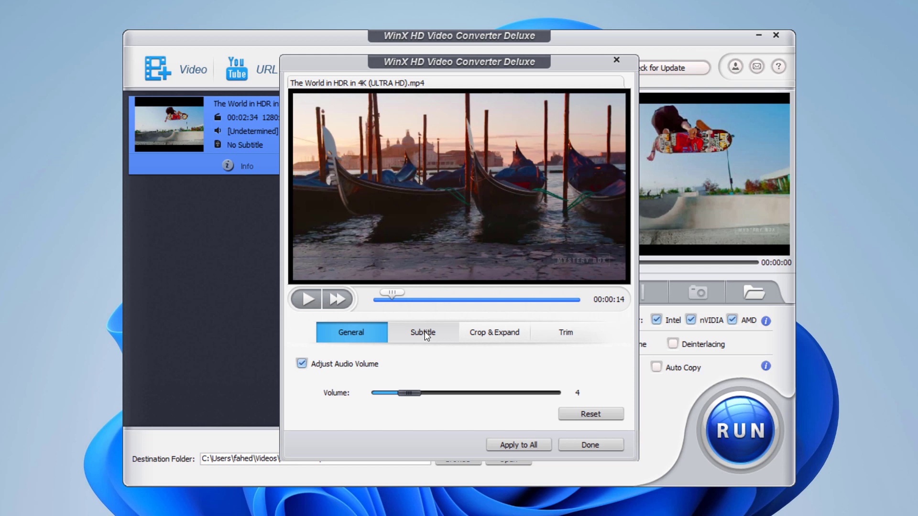
Step: Toggle the Enable Subtitle option in the Subtitle settings
left_click(422, 332)
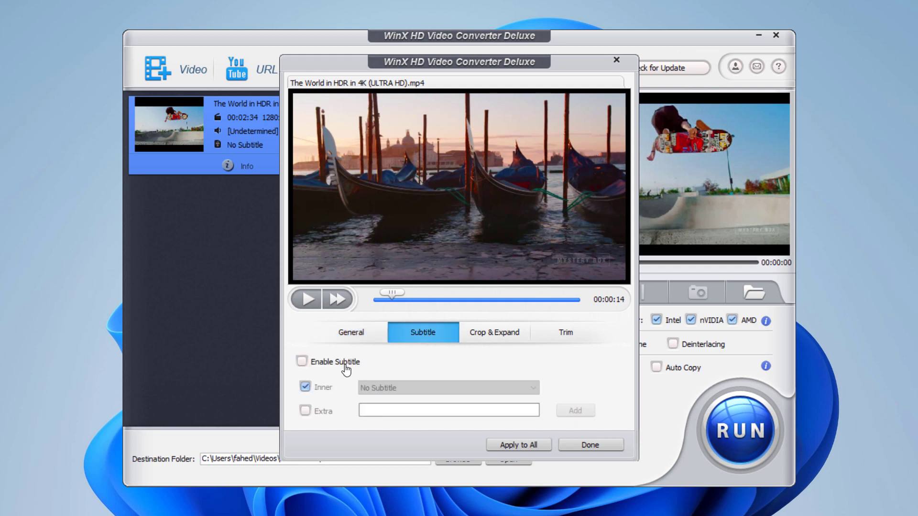
left_click(302, 362)
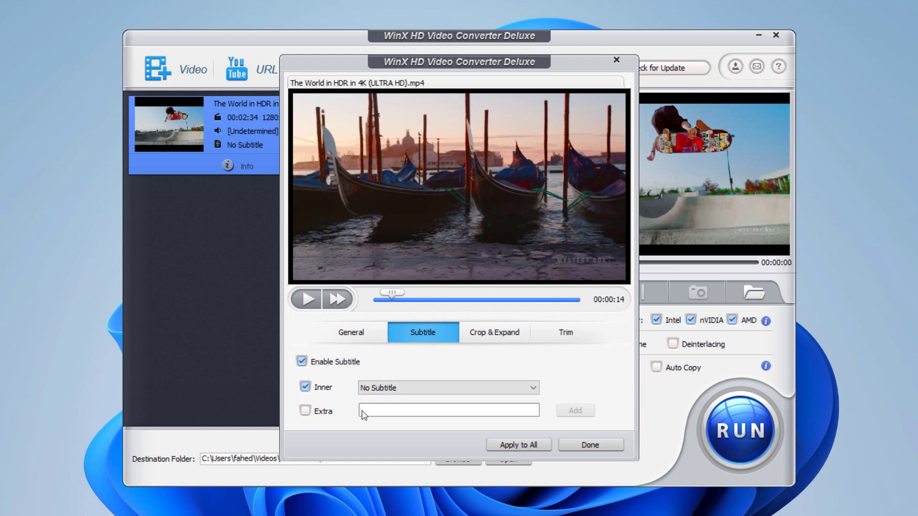
mouse_move(428, 401)
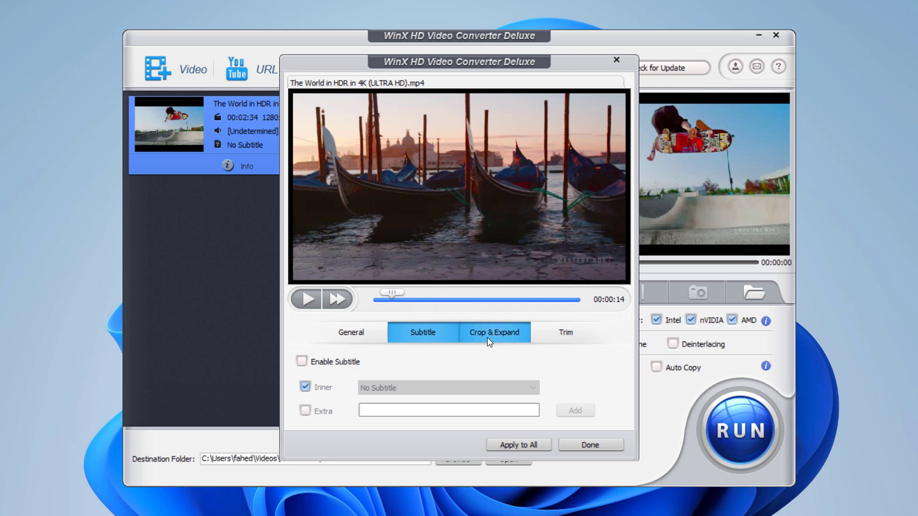
left_click(494, 332)
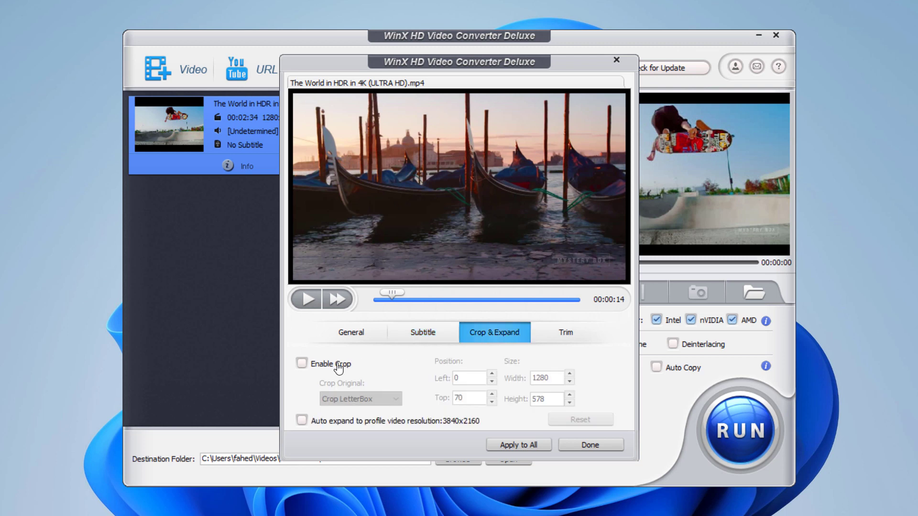
Step: Enable cropping and apply the Crop LetterBox preset at 1280×578
left_click(301, 364)
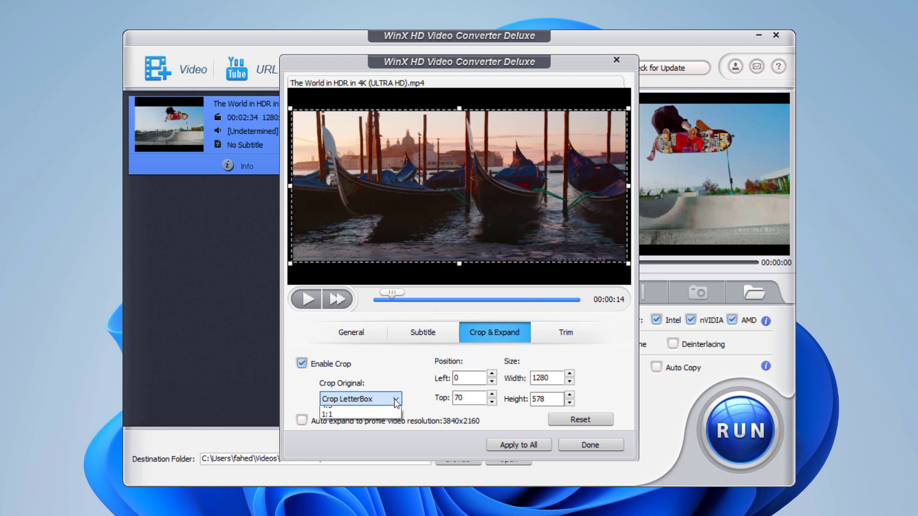
left_click(351, 406)
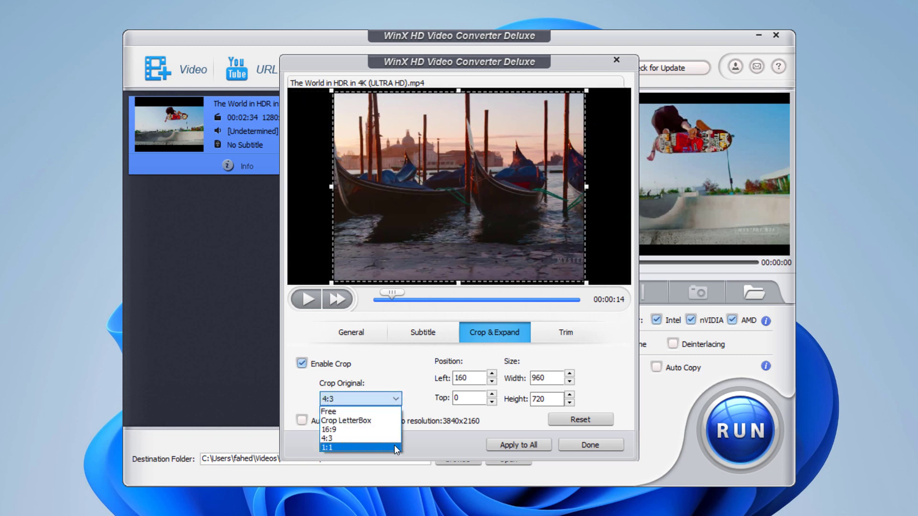
left_click(346, 421)
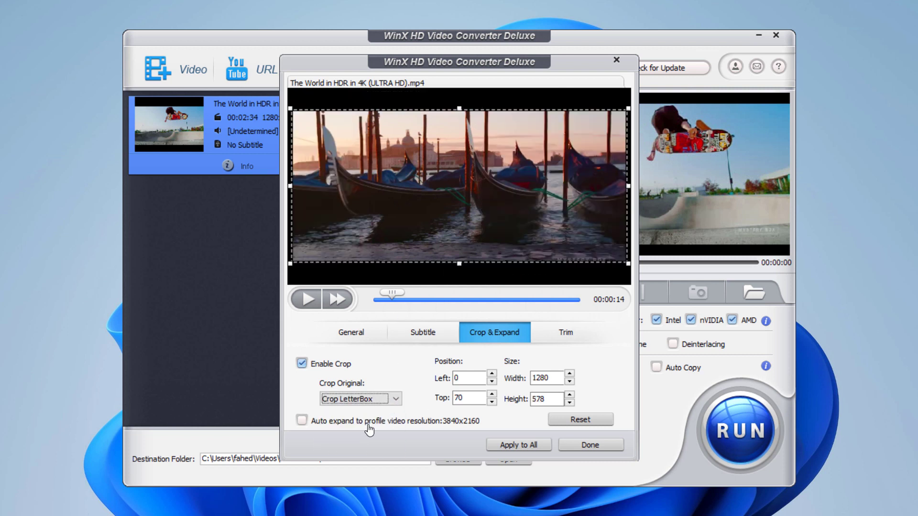
left_click(566, 333)
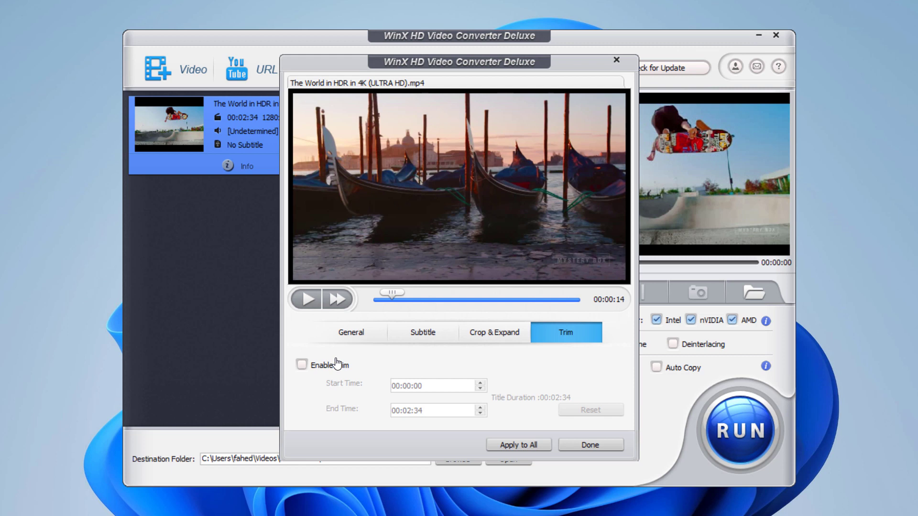
Step: Trim the clip to 00:00:06–00:02:23 and close the editor with Done
left_click(301, 364)
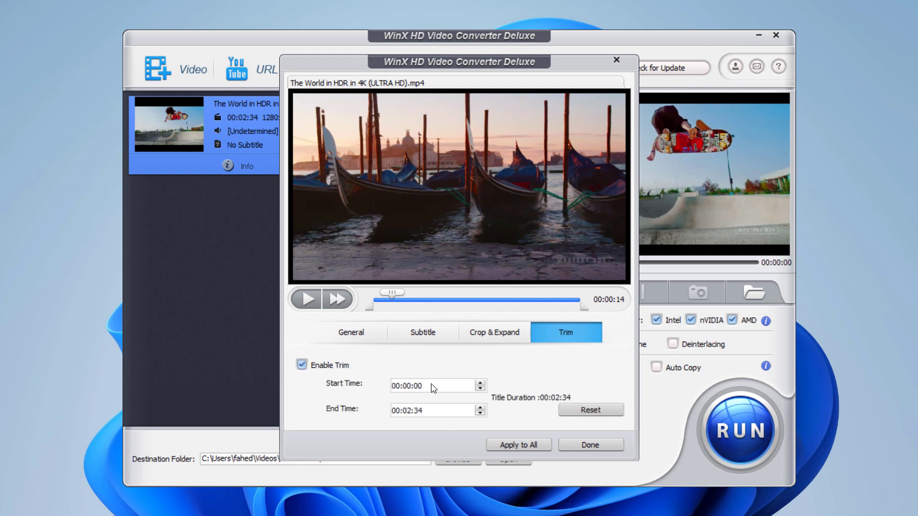
mouse_move(440, 418)
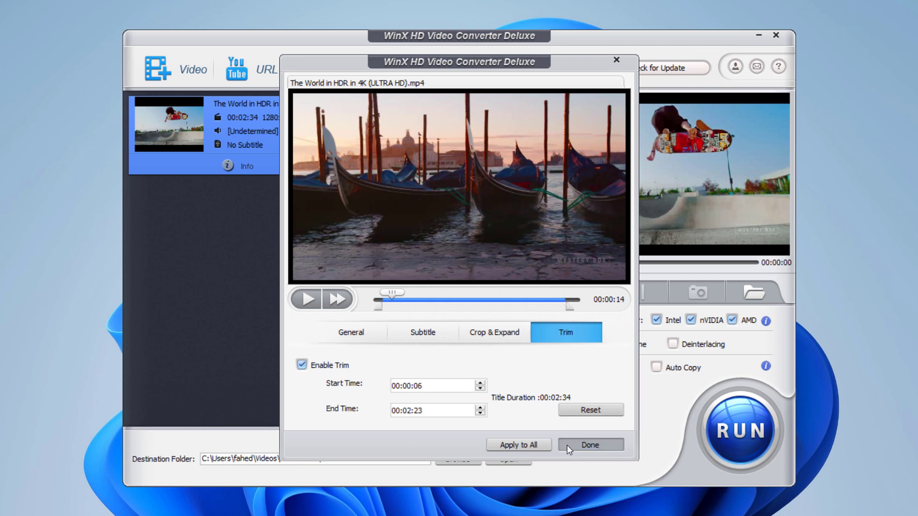
left_click(590, 444)
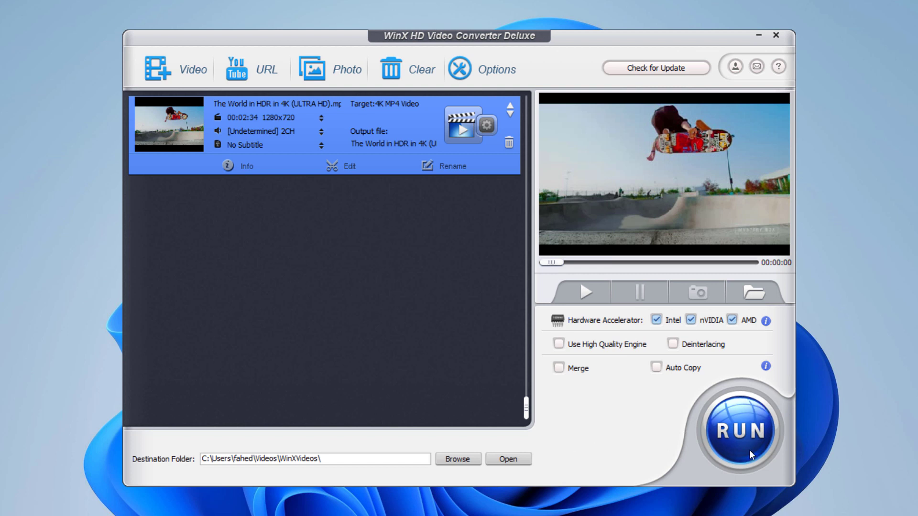
left_click(741, 431)
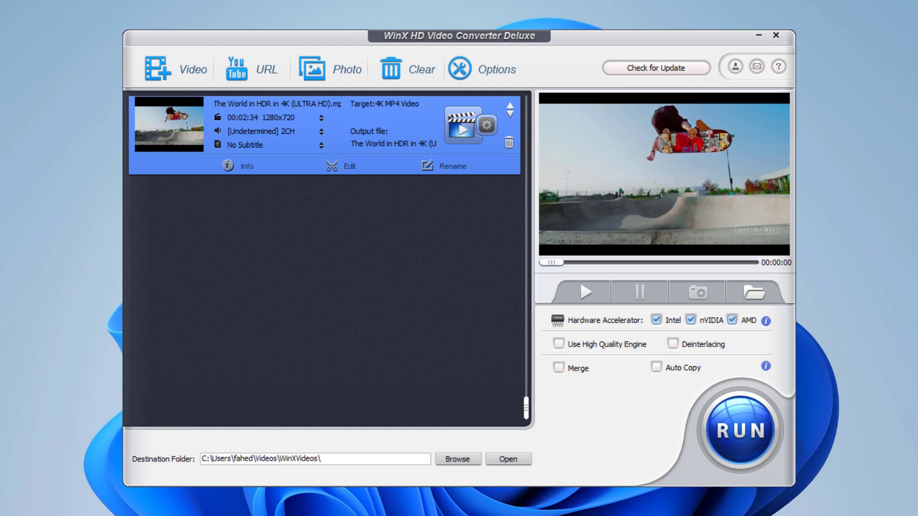
mouse_move(516, 207)
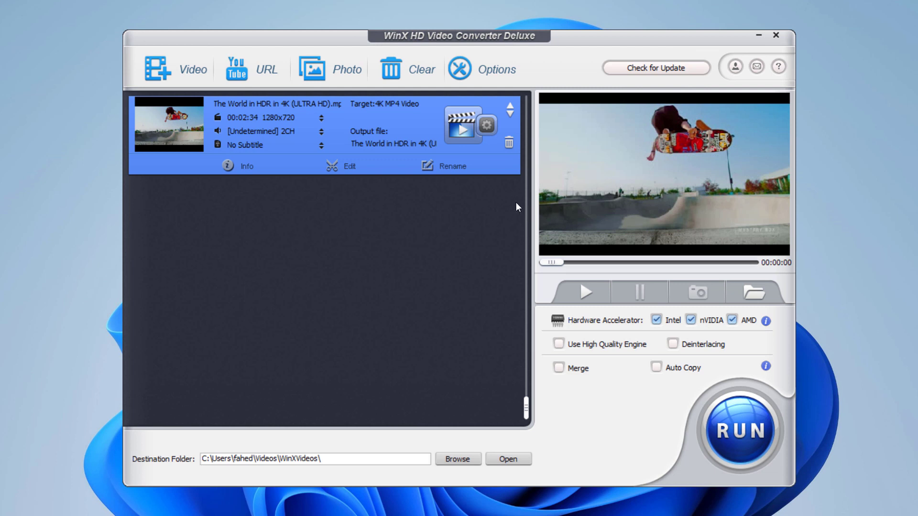
mouse_move(509, 142)
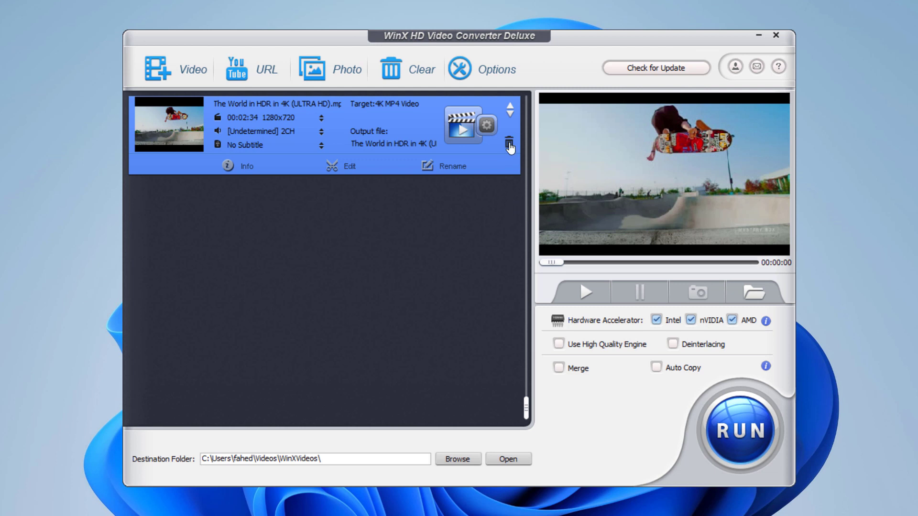
Step: Replace the edited clip with Pexels Videos 2795750 and 2795730, both targeting MP4 Video
left_click(508, 142)
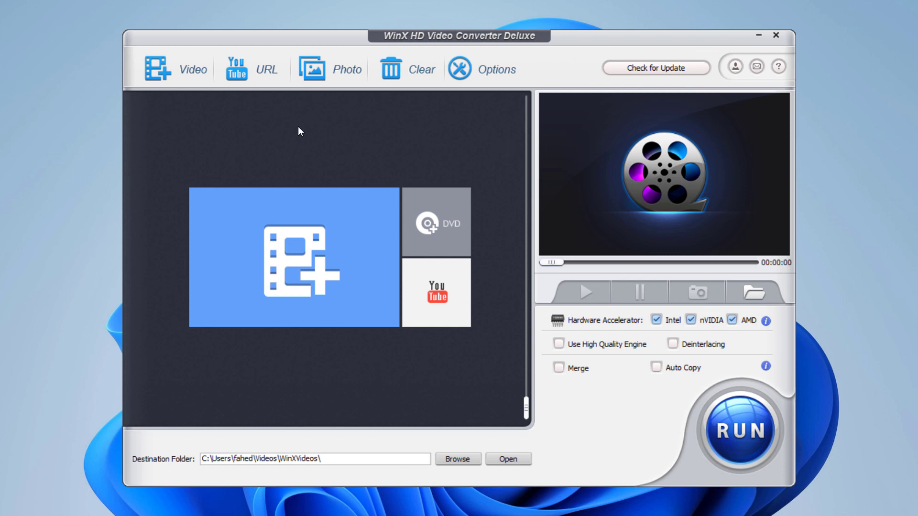
left_click(294, 264)
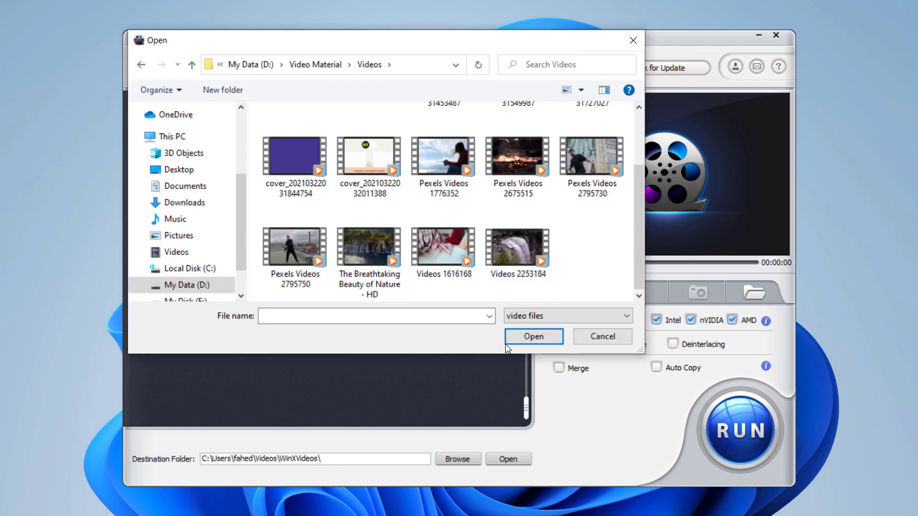
left_click(370, 315)
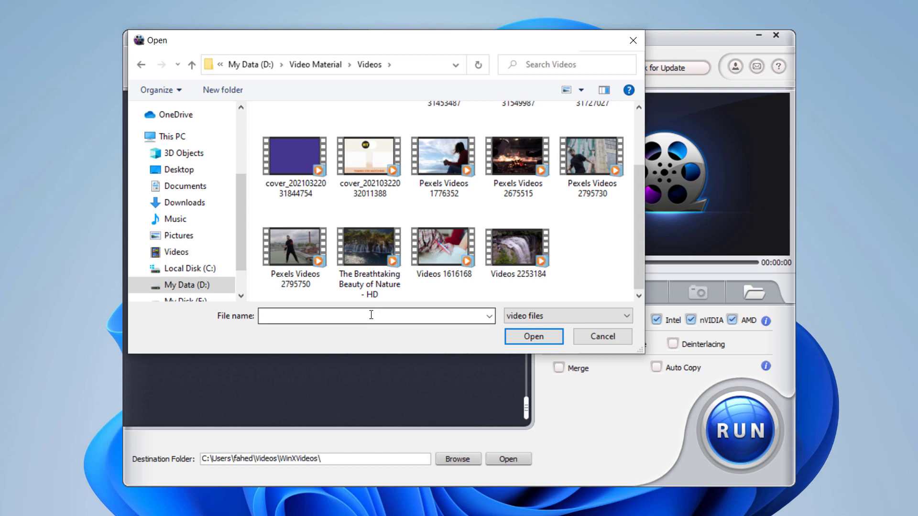
left_click(294, 250)
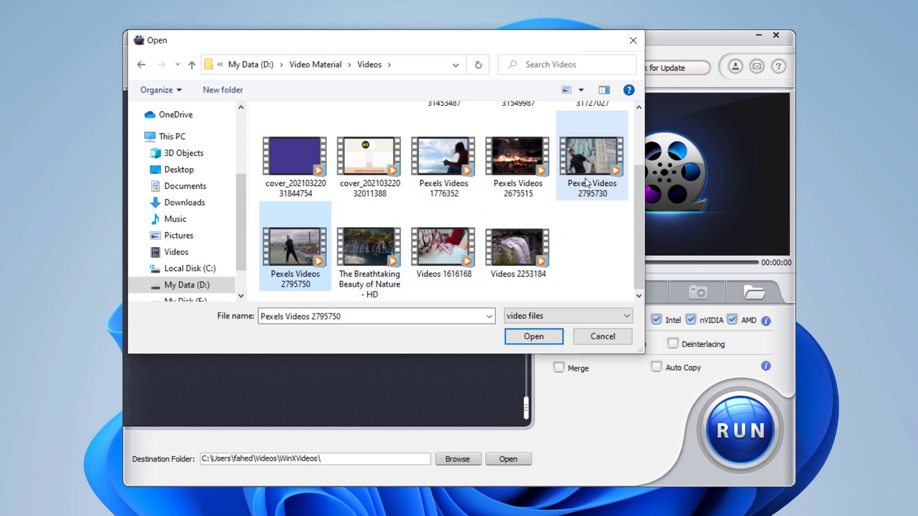
left_click(533, 336)
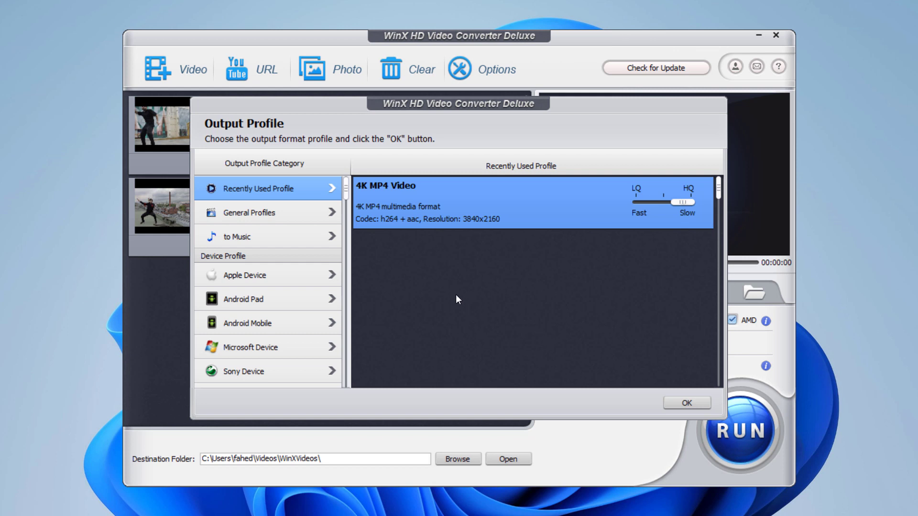
left_click(248, 212)
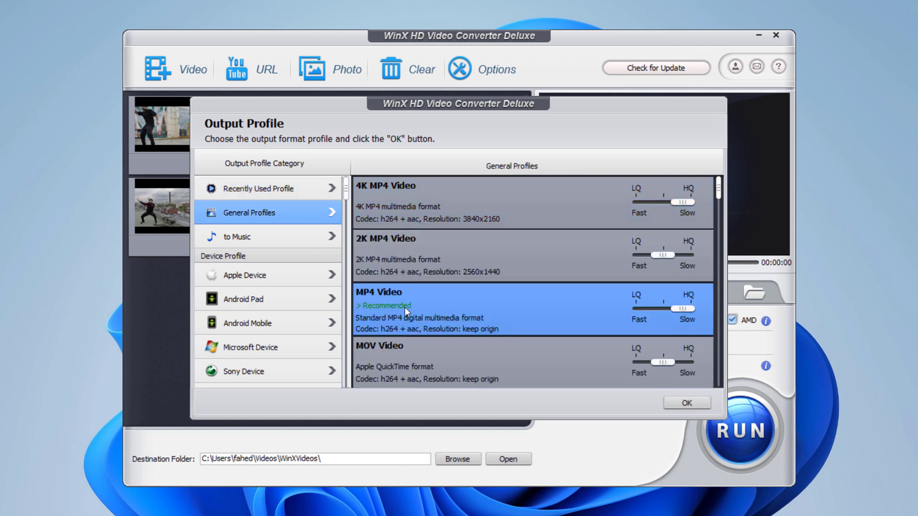
left_click(686, 403)
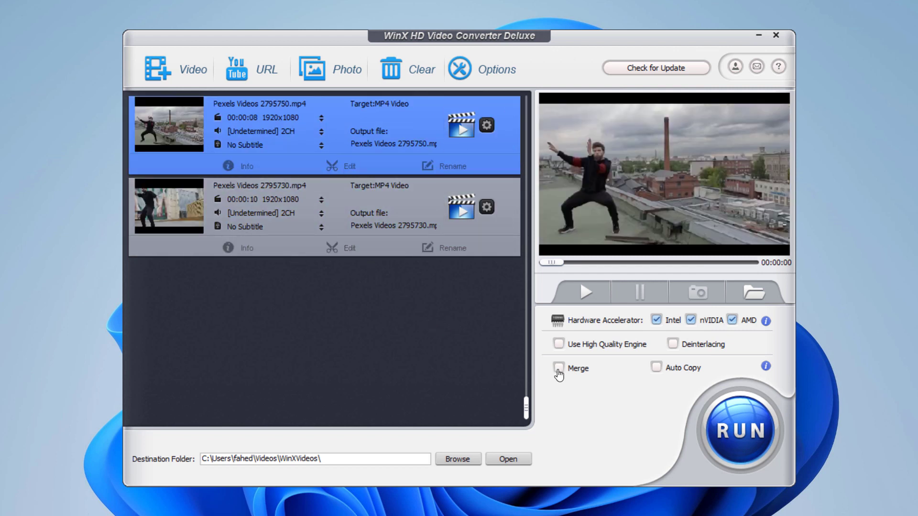
Step: Merge both clips, run the conversion, and select the 10.1 MB output in WinXVideos
left_click(558, 368)
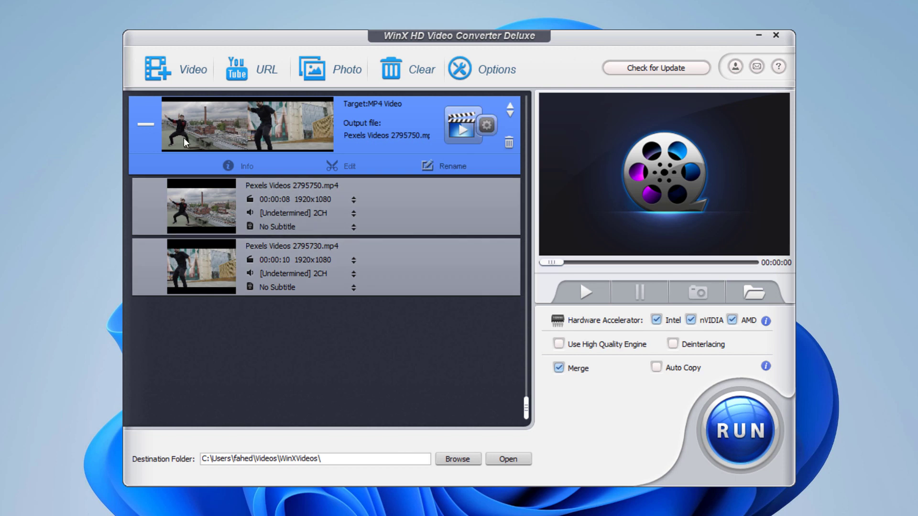
mouse_move(340, 334)
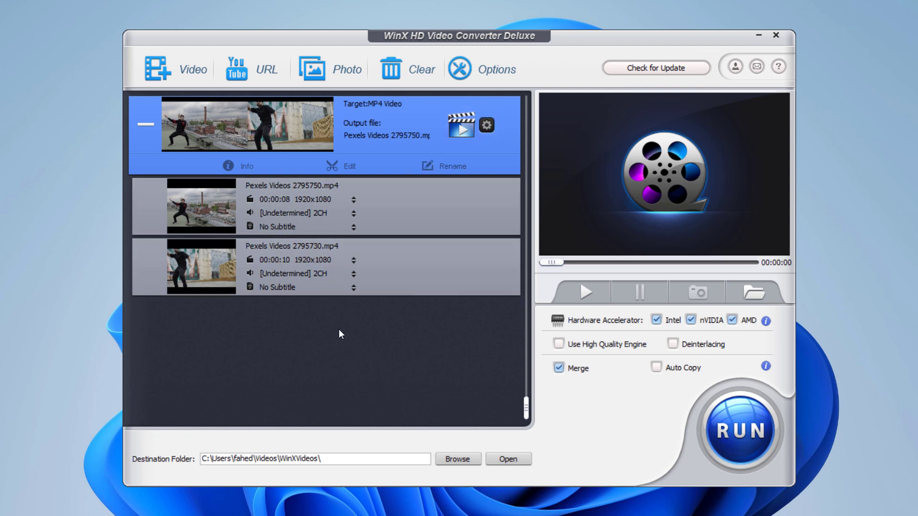
left_click(741, 431)
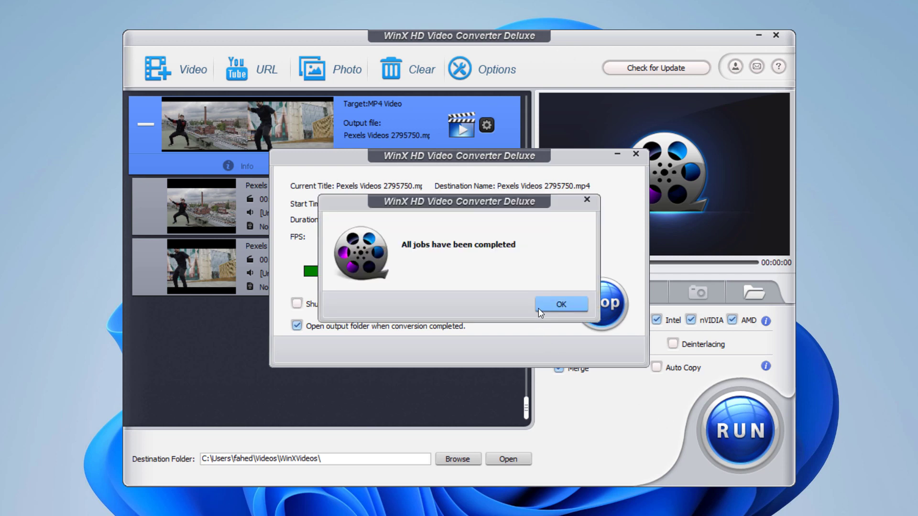
left_click(561, 304)
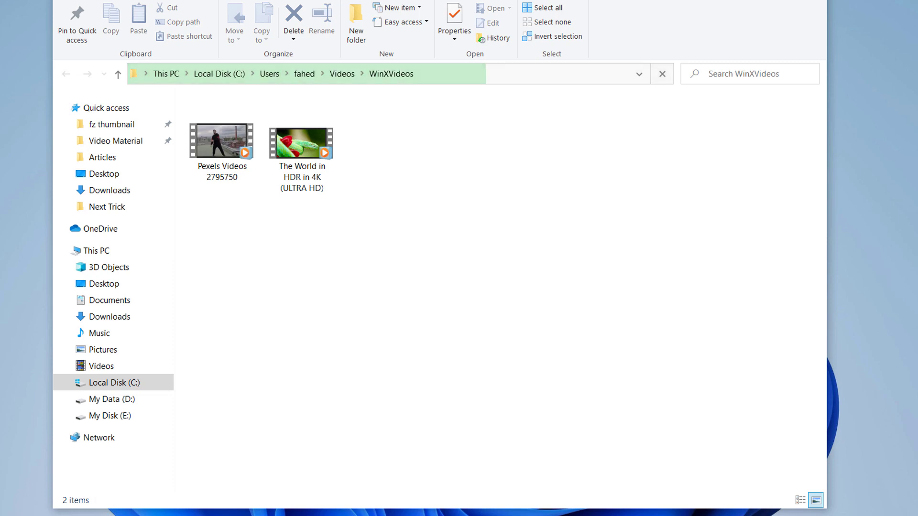
left_click(221, 145)
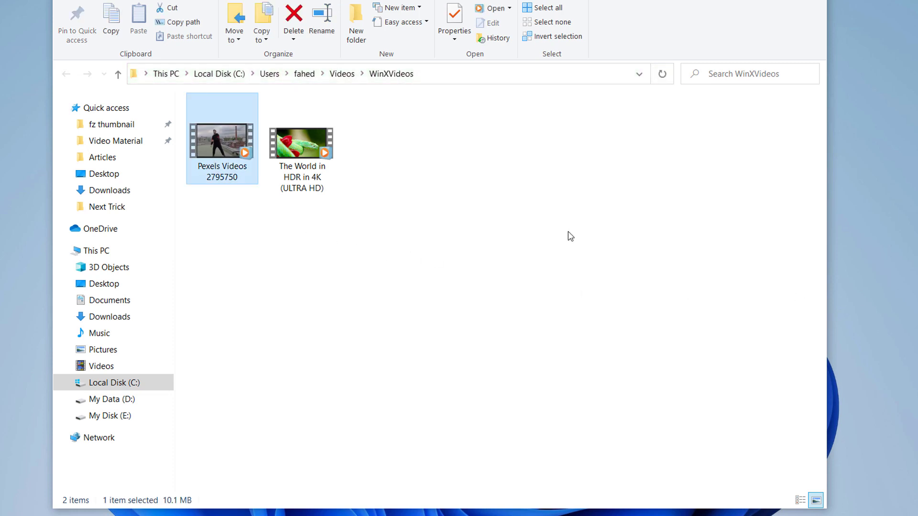